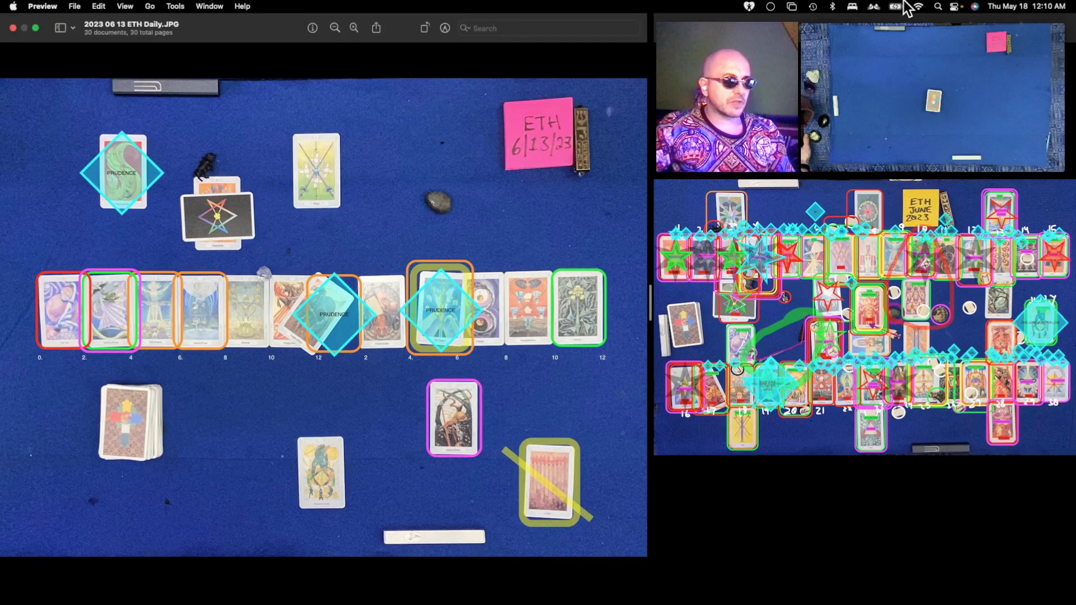
{"action": "mouse_move", "coordinate": [995, 21]}
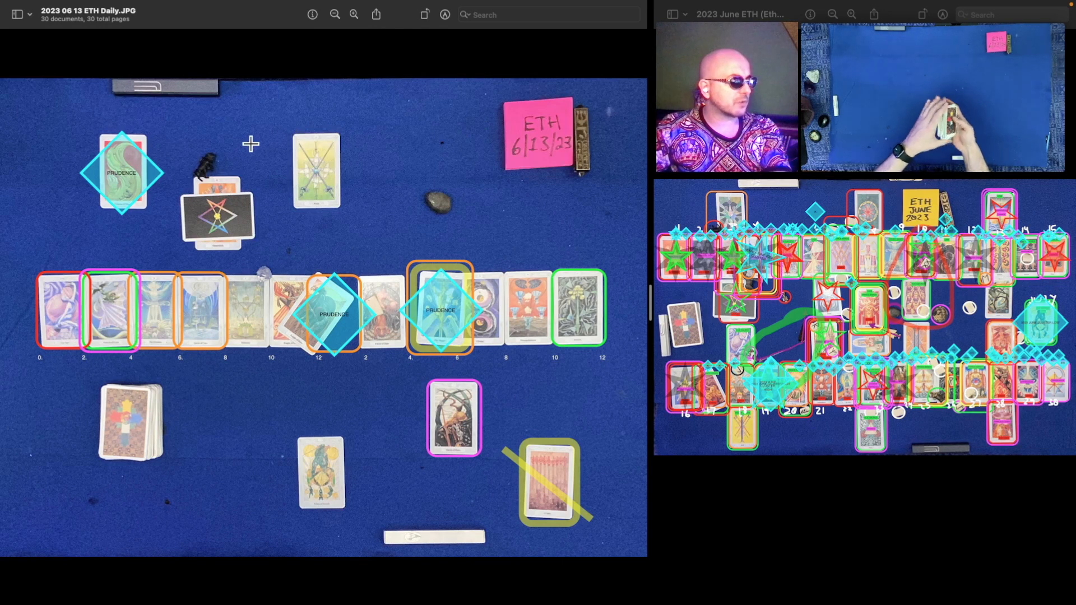
{"action": "mouse_move", "coordinate": [332, 509]}
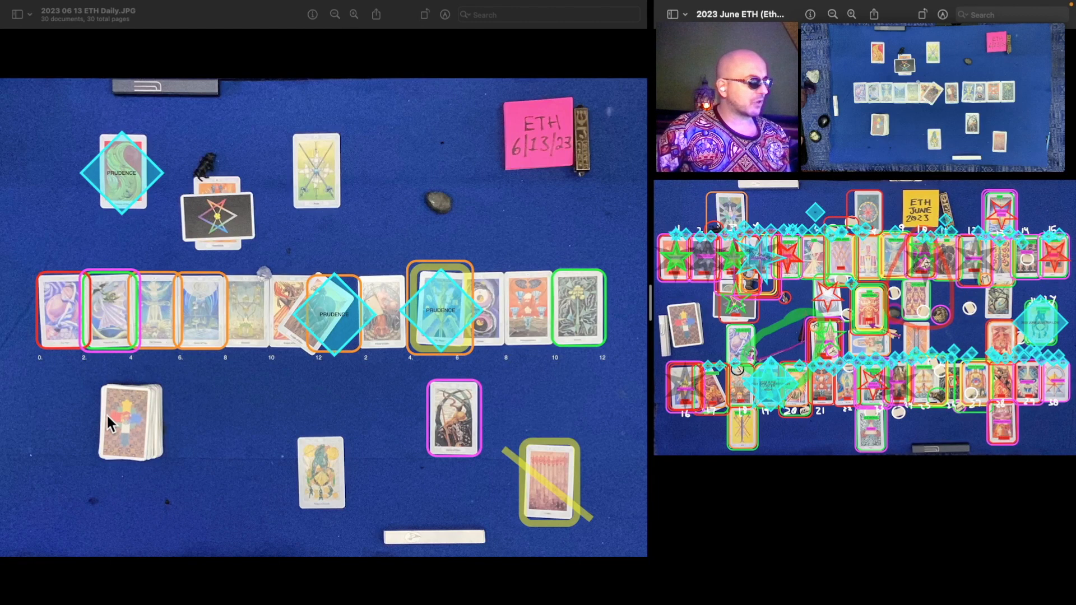
{"action": "mouse_move", "coordinate": [469, 292]}
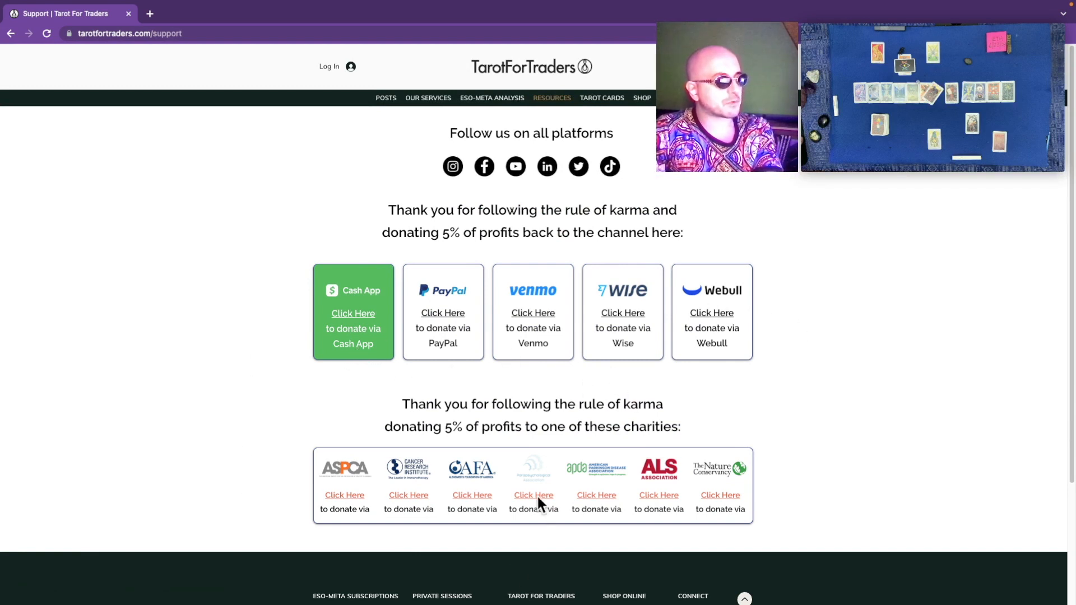
{"action": "mouse_move", "coordinate": [313, 531]}
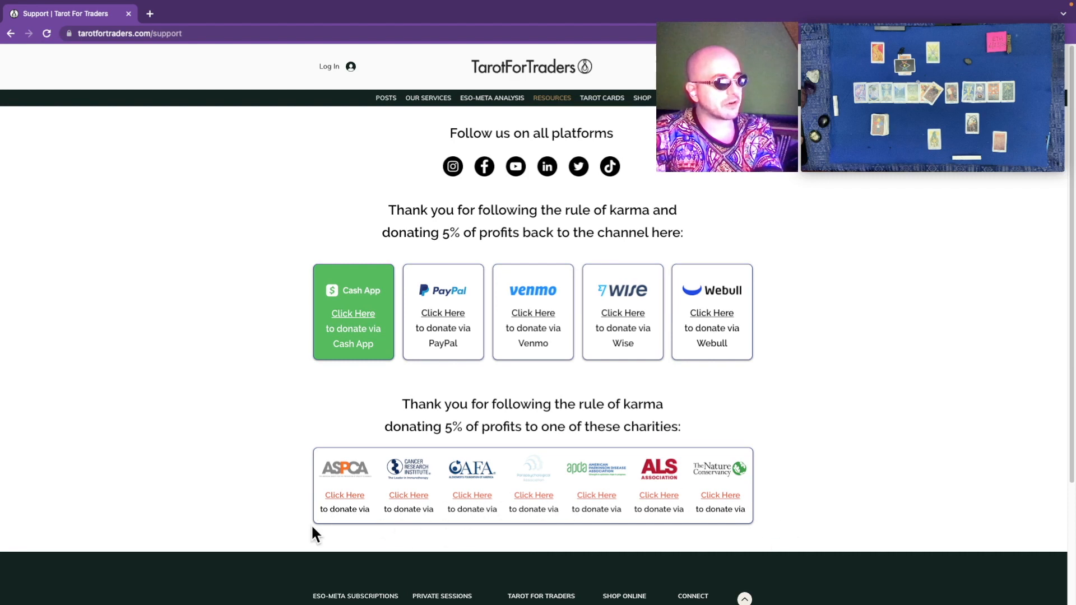
{"action": "mouse_move", "coordinate": [601, 395]}
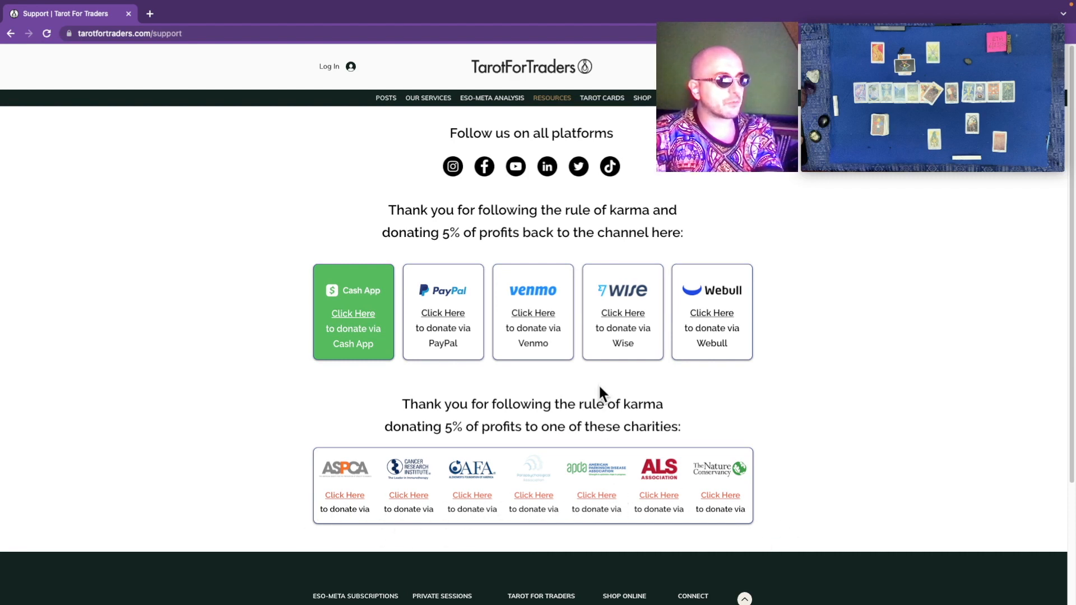
{"action": "mouse_move", "coordinate": [582, 405]}
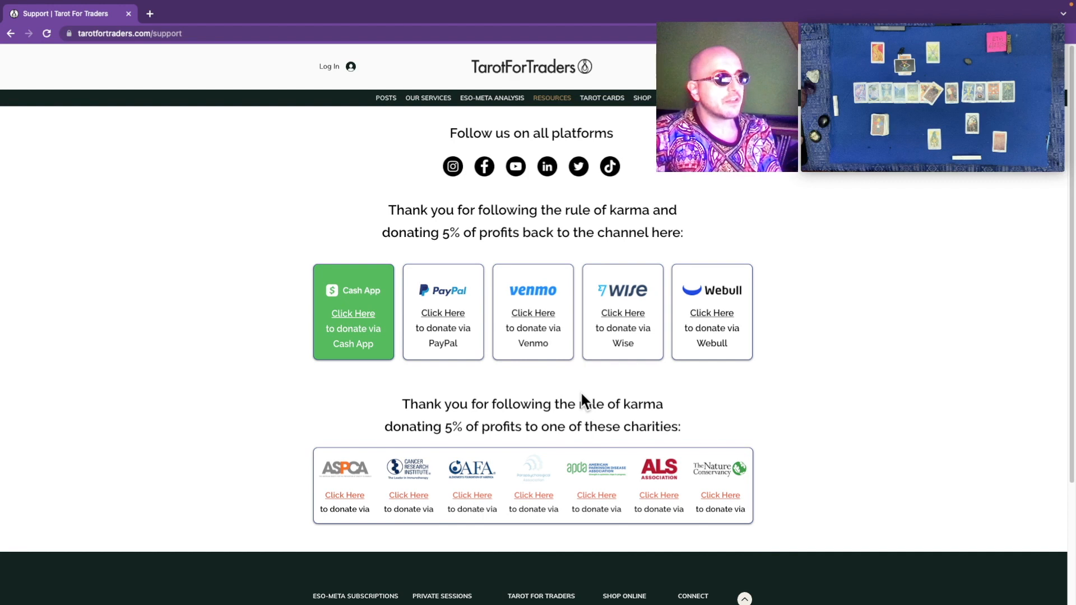